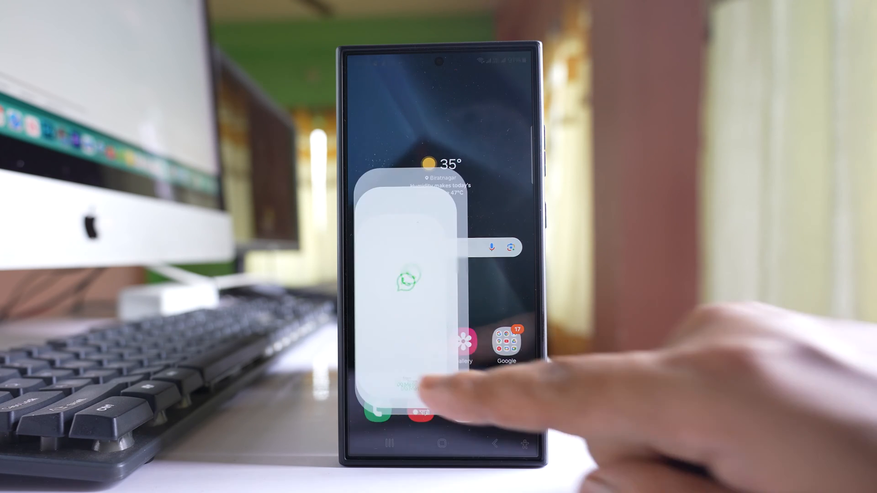
pyautogui.click(409, 285)
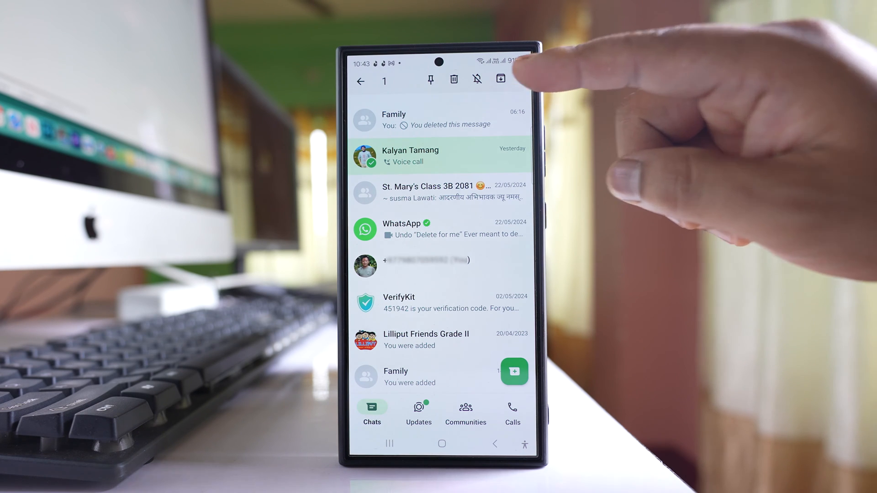
pyautogui.click(520, 79)
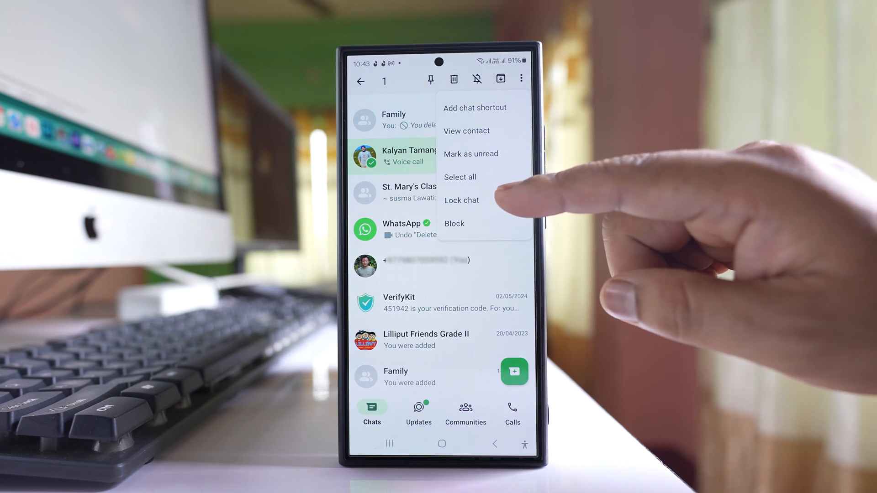
pyautogui.click(461, 200)
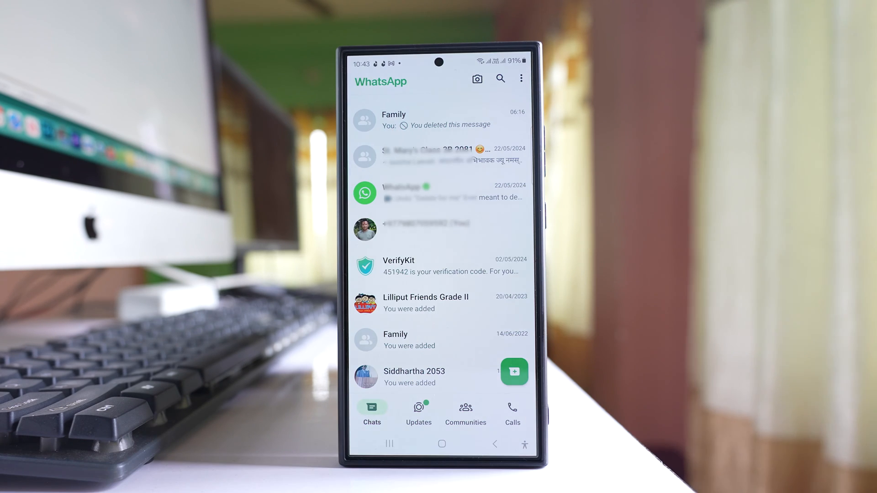
pyautogui.scroll(-3)
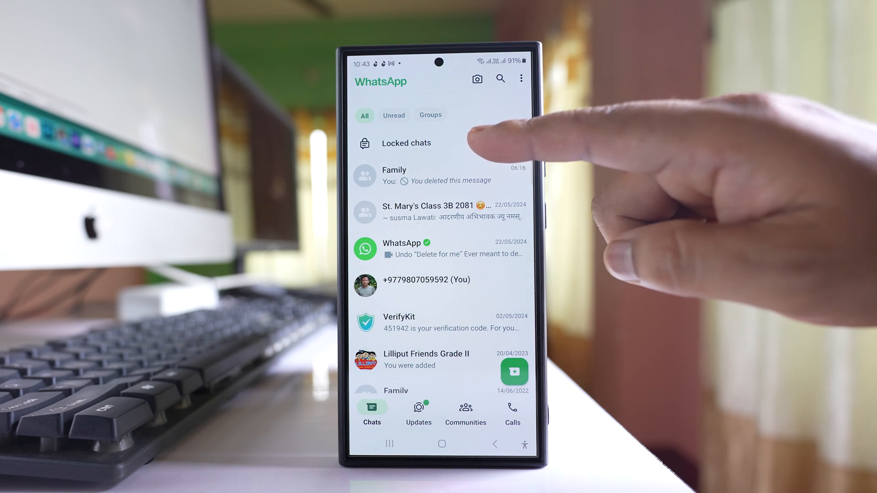
pyautogui.click(406, 143)
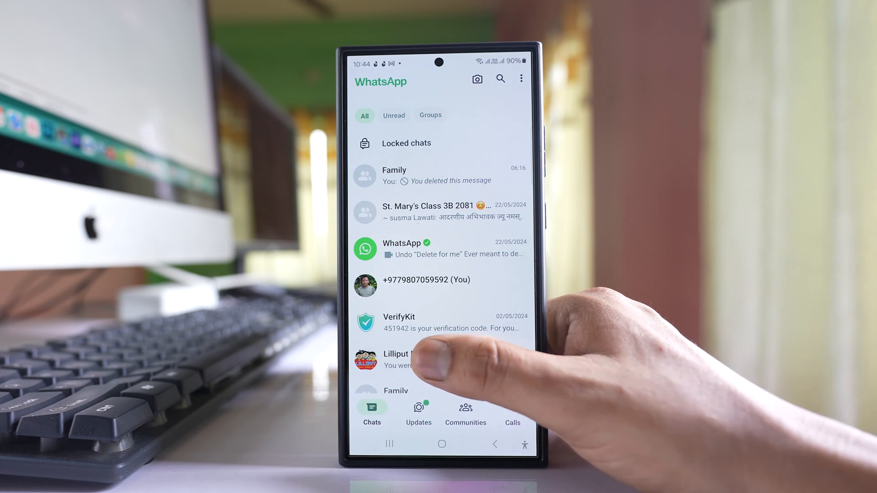
pyautogui.click(406, 143)
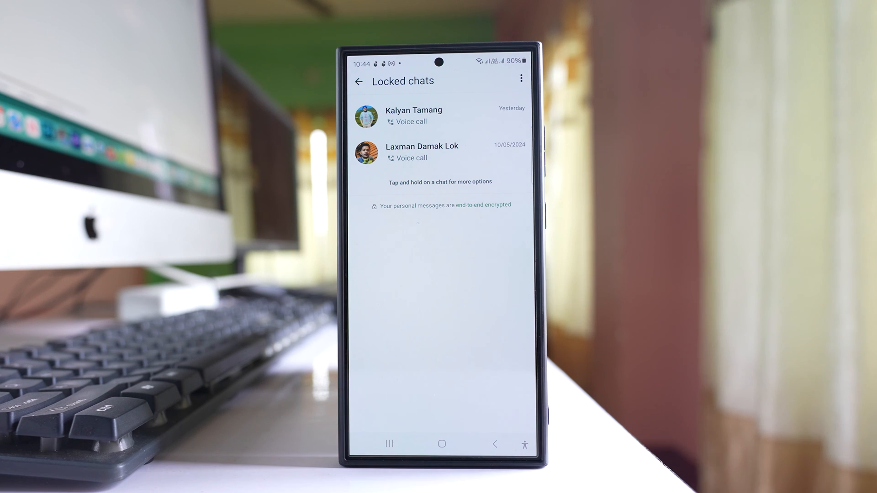
# - Switch on Hide locked chats in Chat lock settings
pyautogui.click(521, 78)
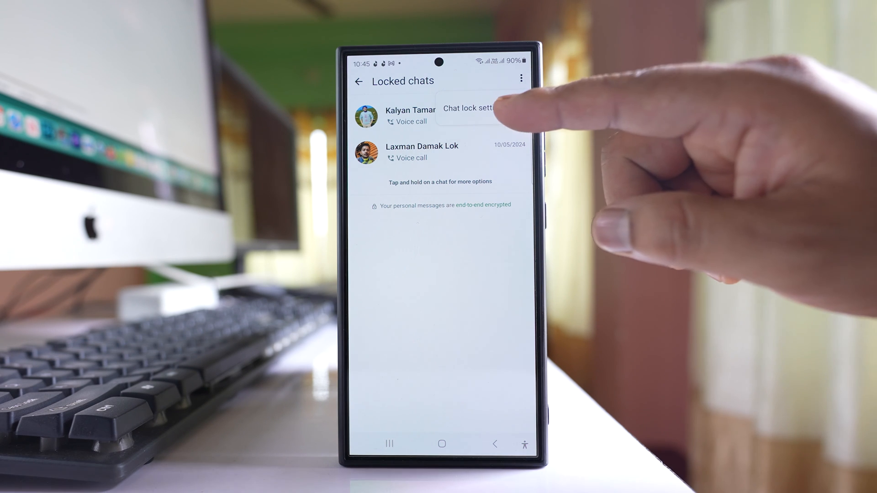
pyautogui.click(470, 108)
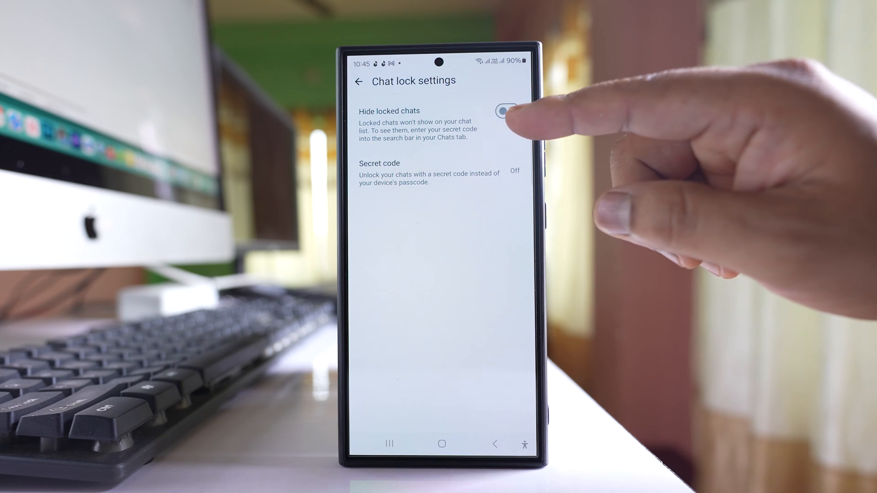
pyautogui.click(506, 112)
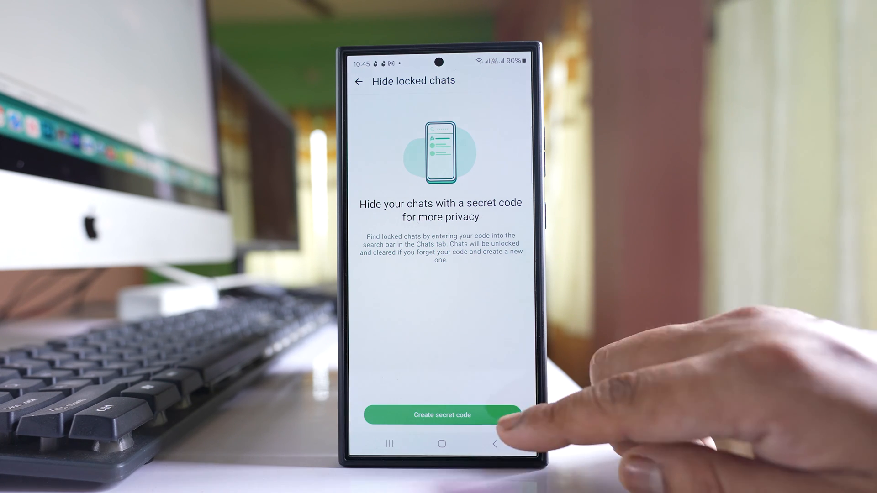
pyautogui.click(441, 415)
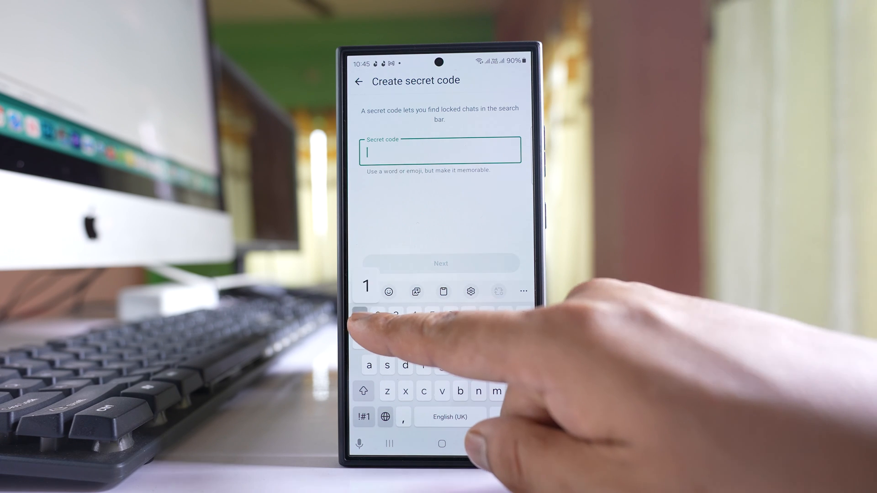
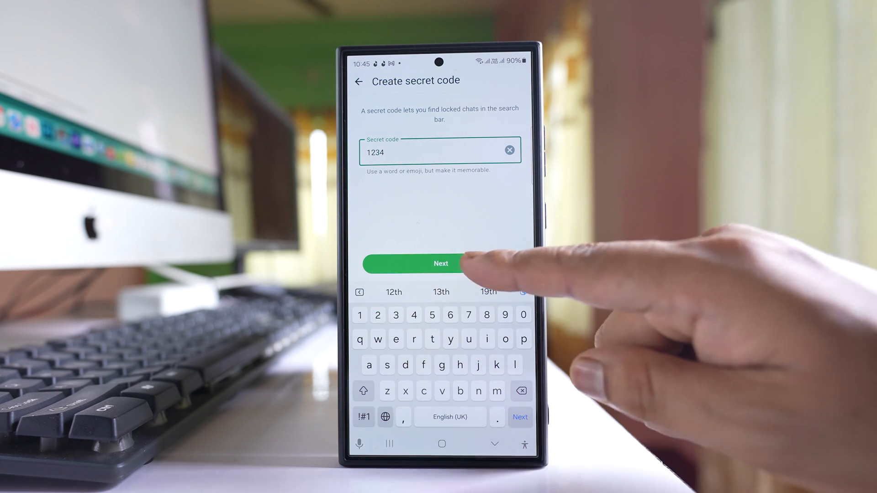
pyautogui.click(440, 264)
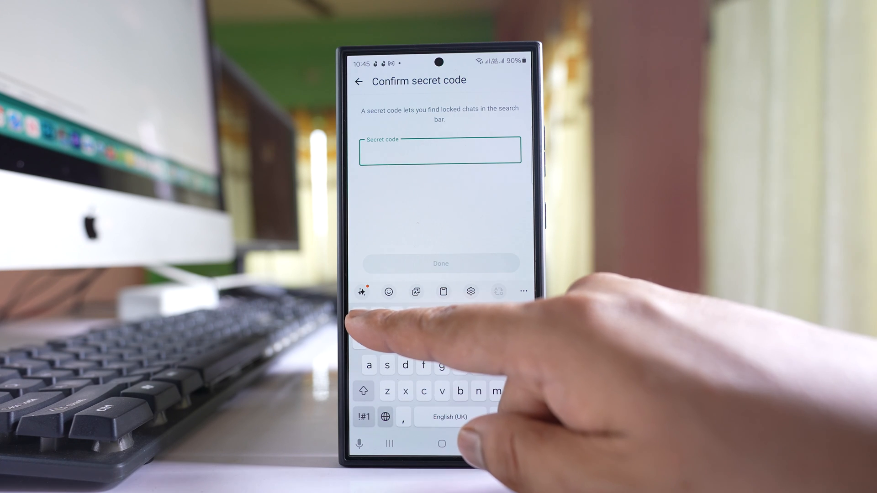
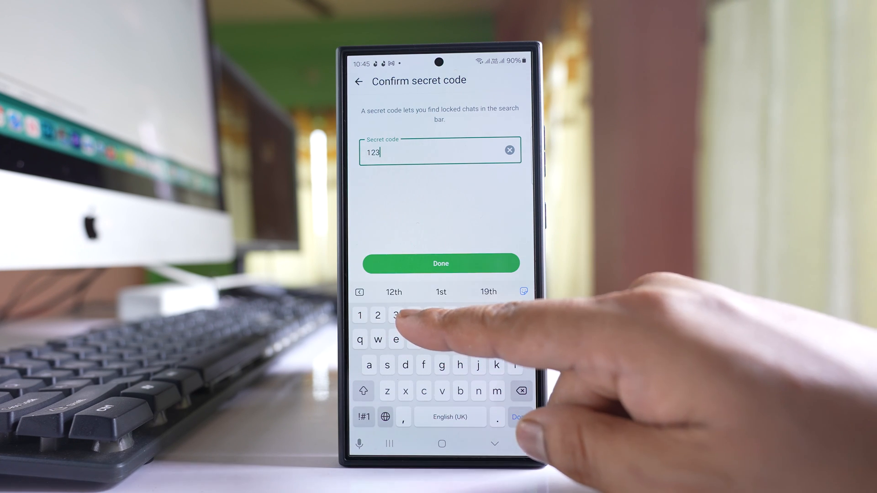
pyautogui.click(440, 263)
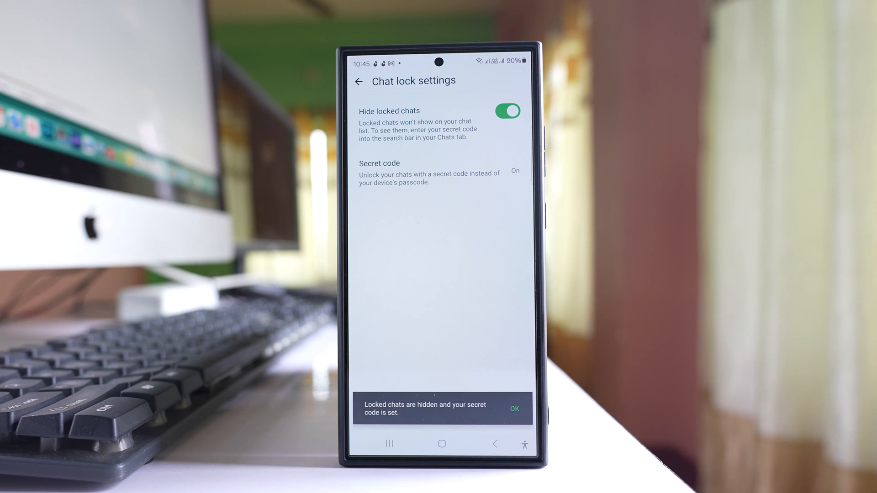